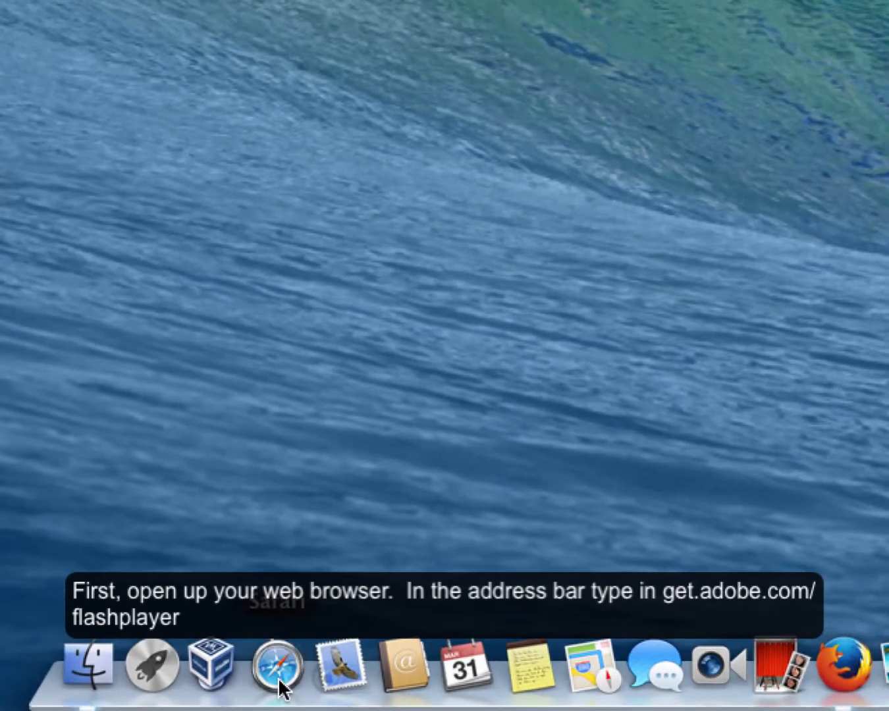
Navigate Safari to get.adobe.com/flashplayer, showing step 1 of 3 with version 12.0.0.77.
left_click(274, 665)
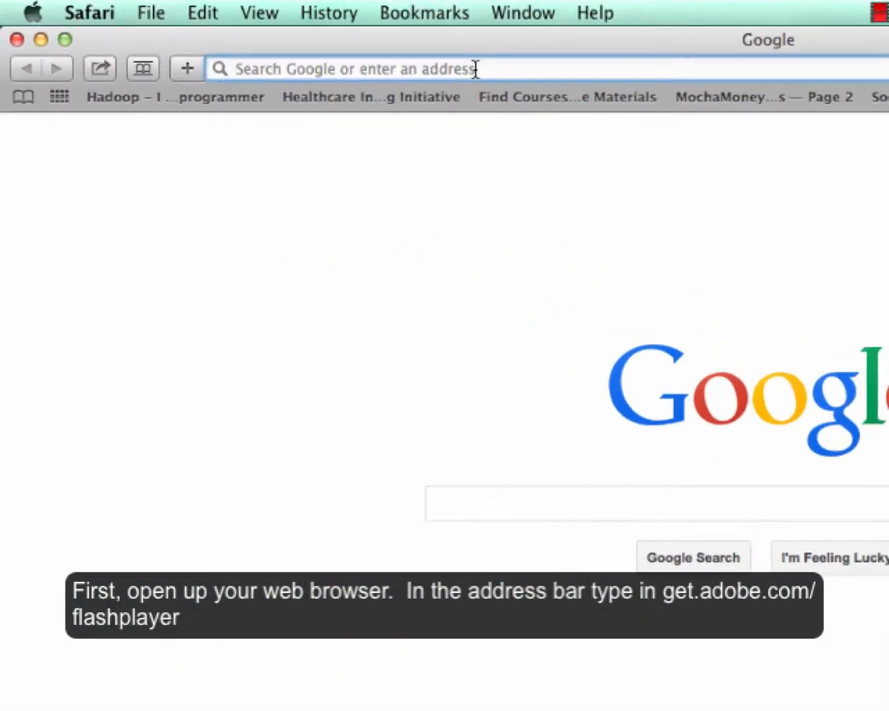
type("get.adobe.com")
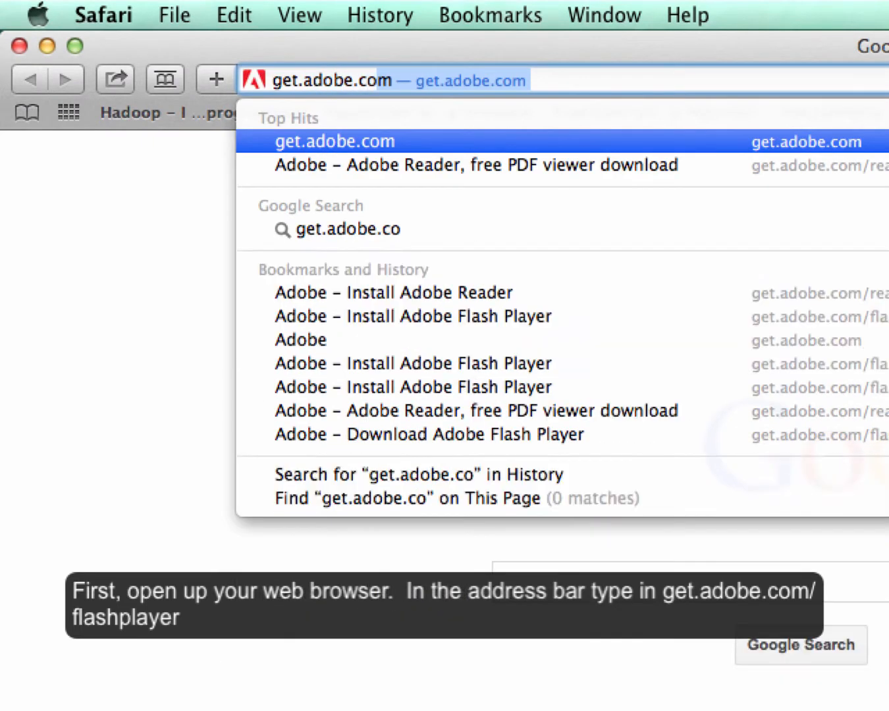
type("m/flash")
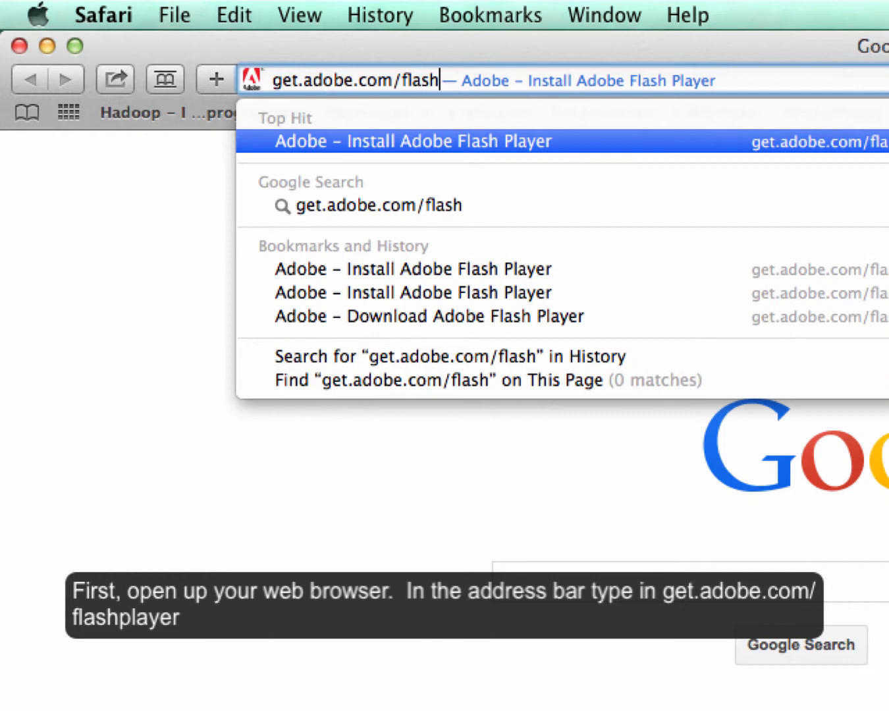
left_click(422, 140)
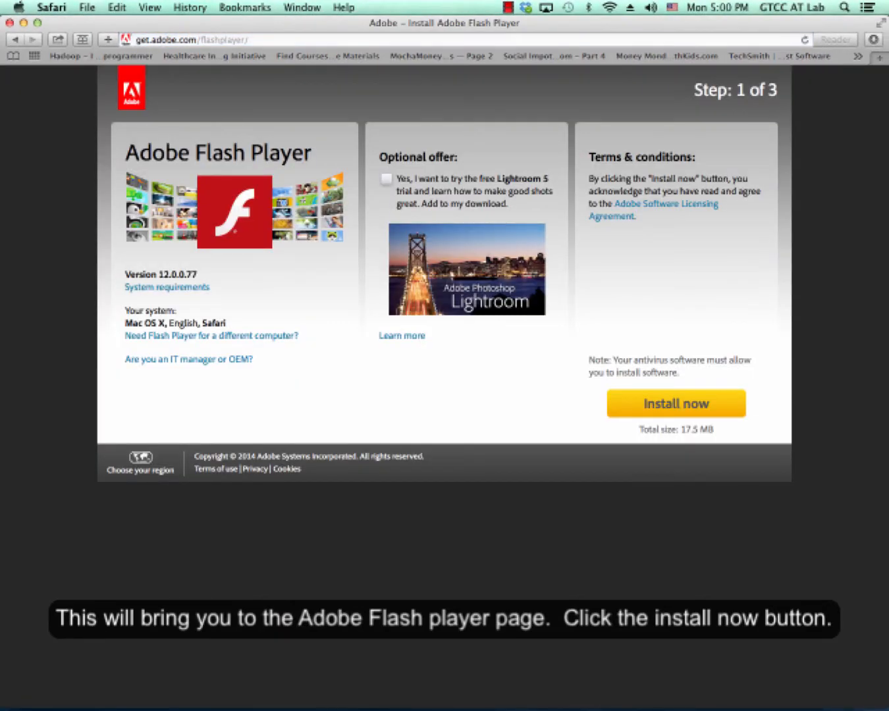
mouse_move(567, 227)
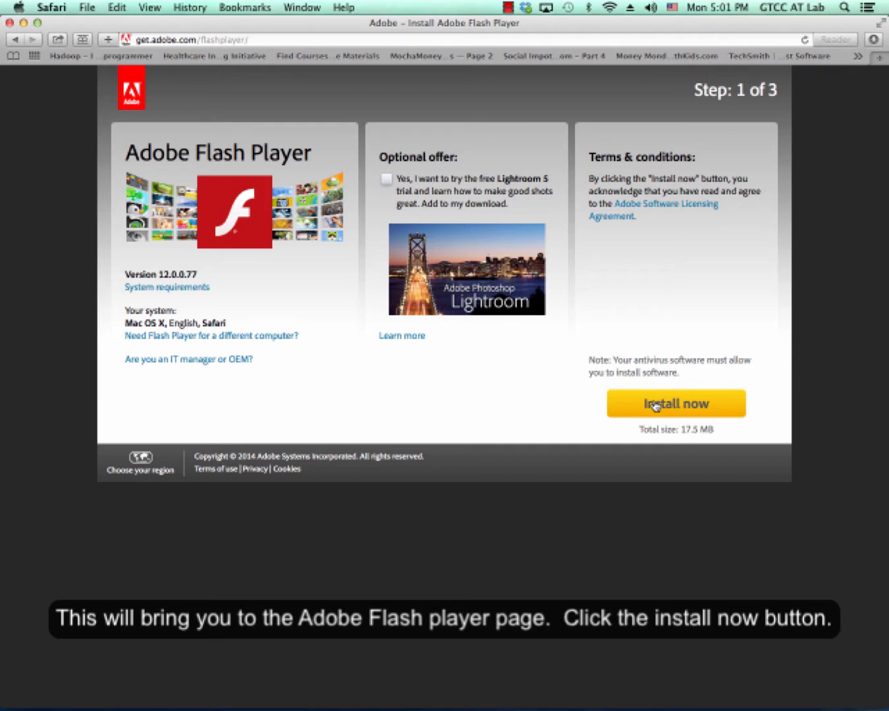
Start the Flash Player download via Install now, advancing to step 2 of 3.
left_click(674, 403)
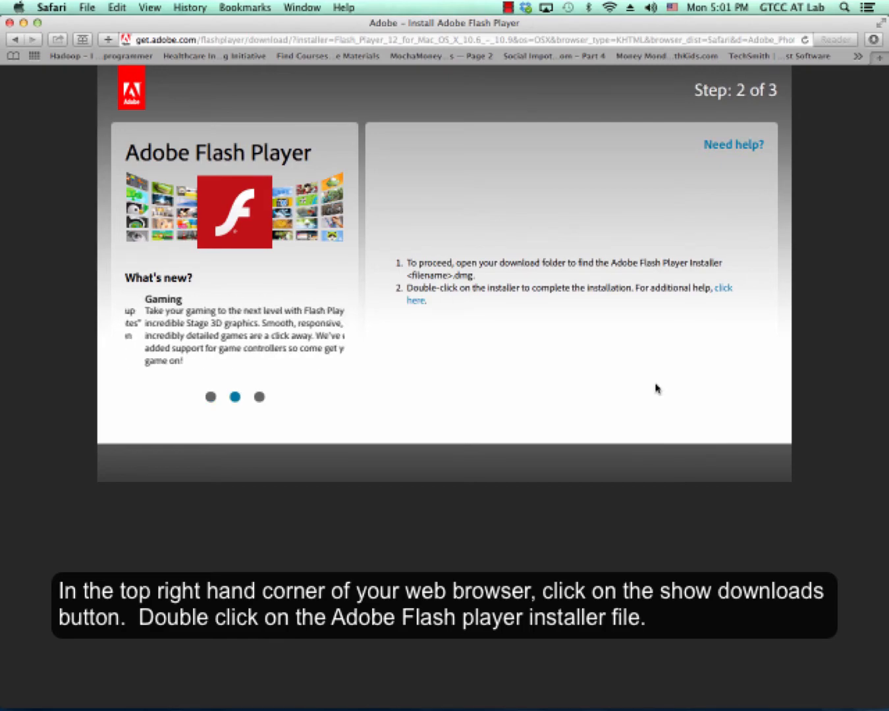
Launch Install Adobe Flash Player from the downloaded disk image in Downloads.
left_click(856, 80)
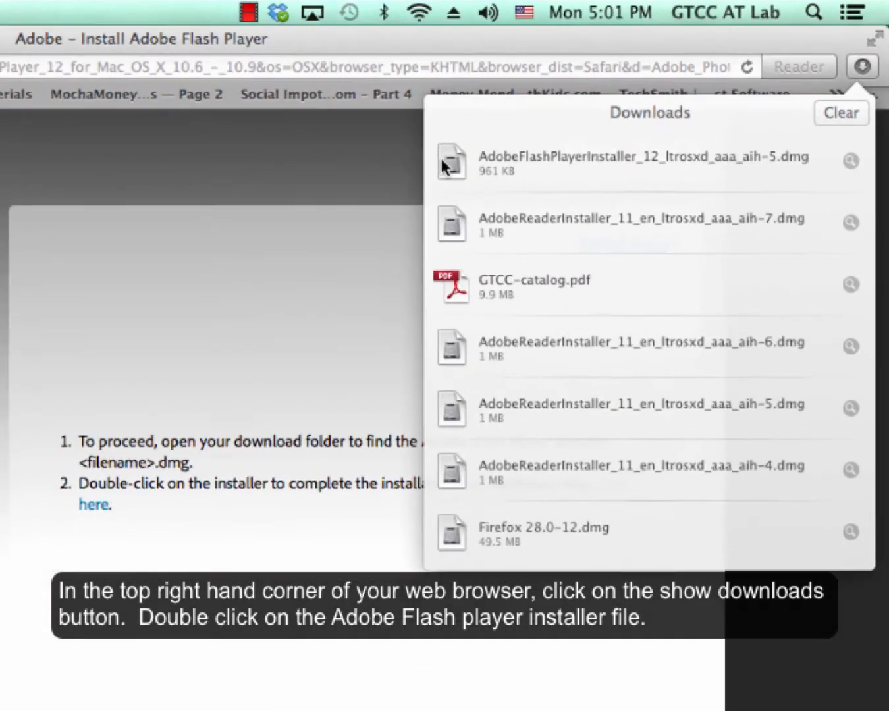
double_click(451, 163)
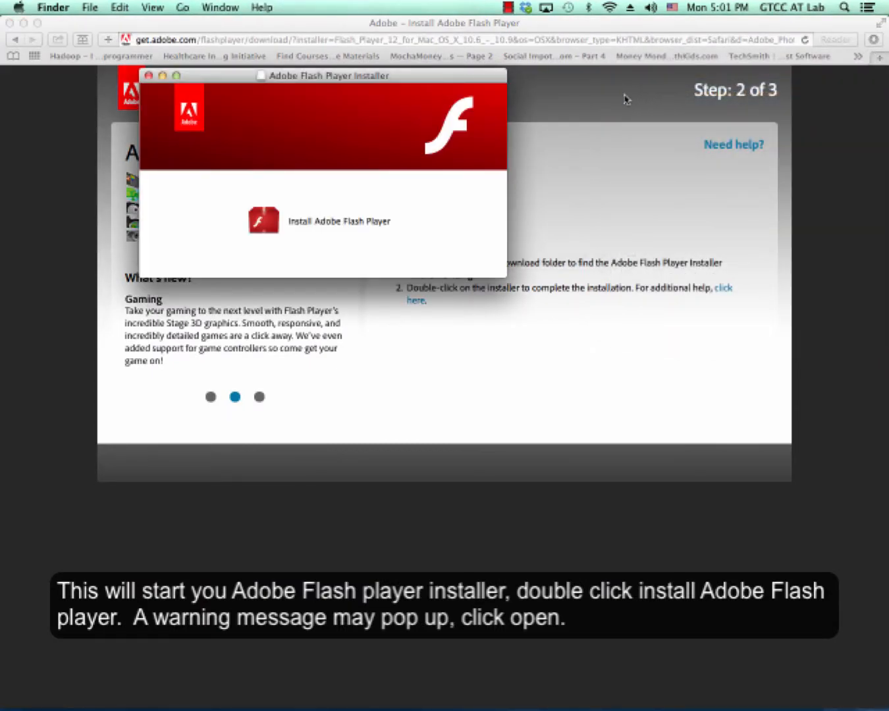
double_click(262, 222)
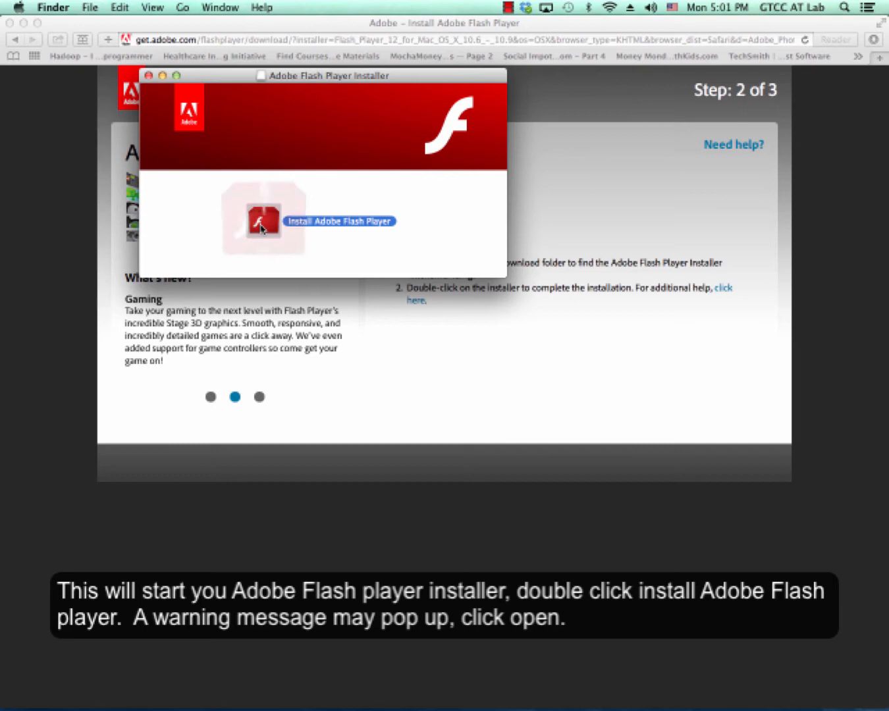
double_click(263, 221)
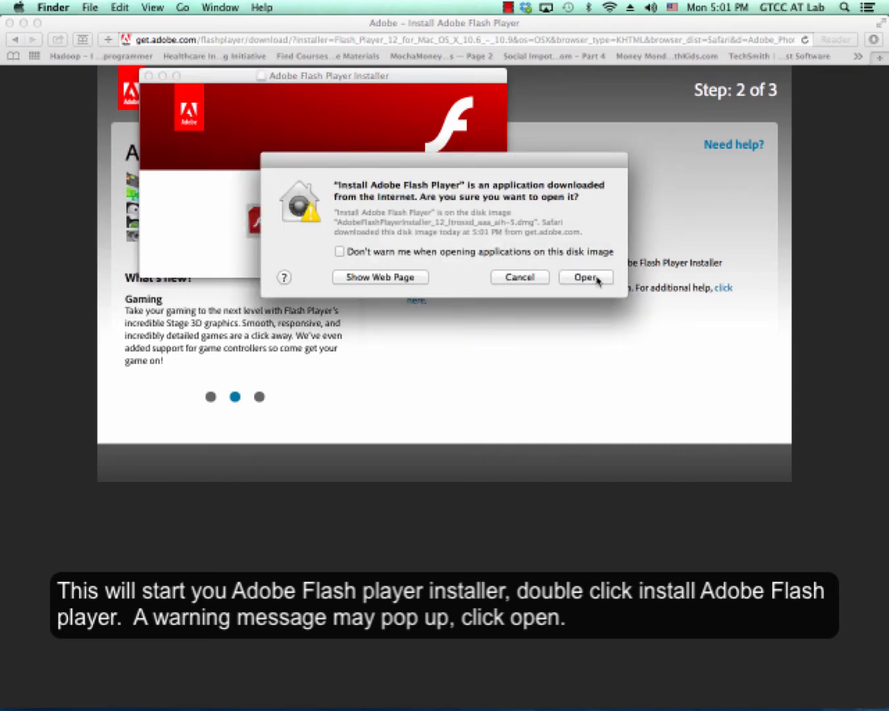
Confirm opening the installer and authorise it with the account password.
left_click(584, 277)
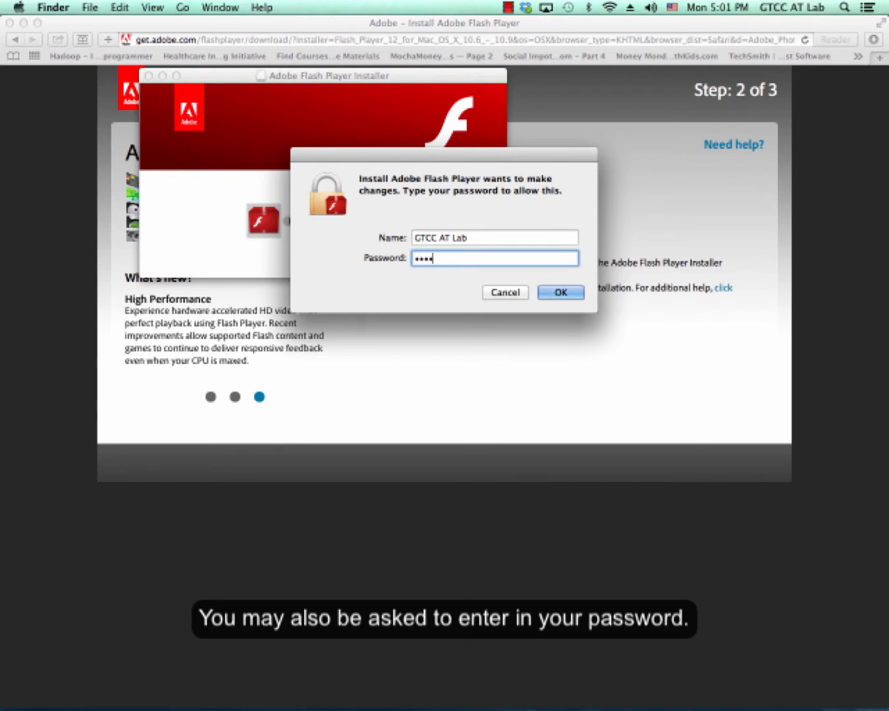
left_click(559, 292)
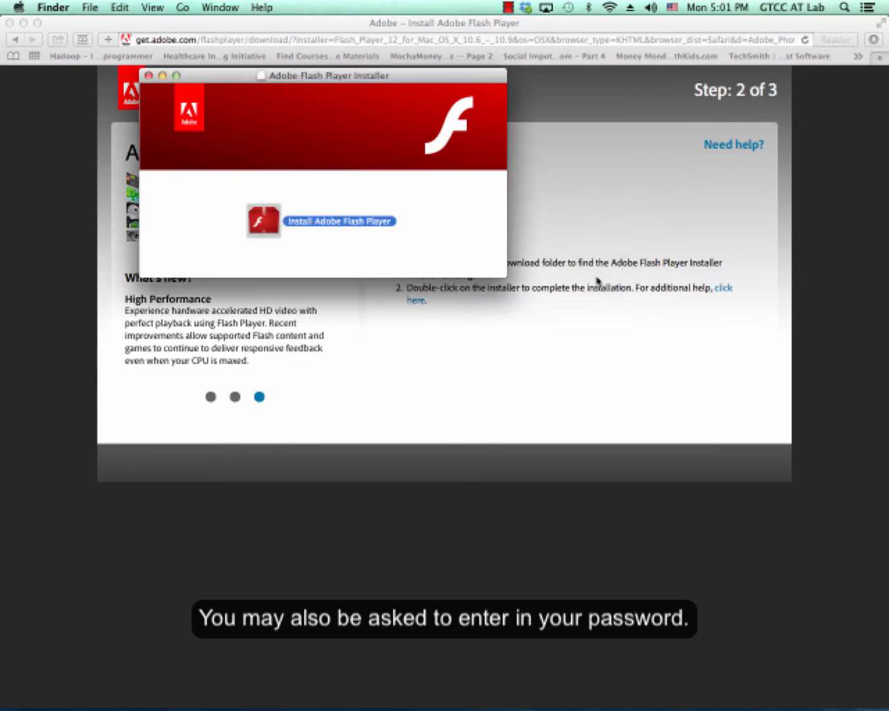
left_click(340, 221)
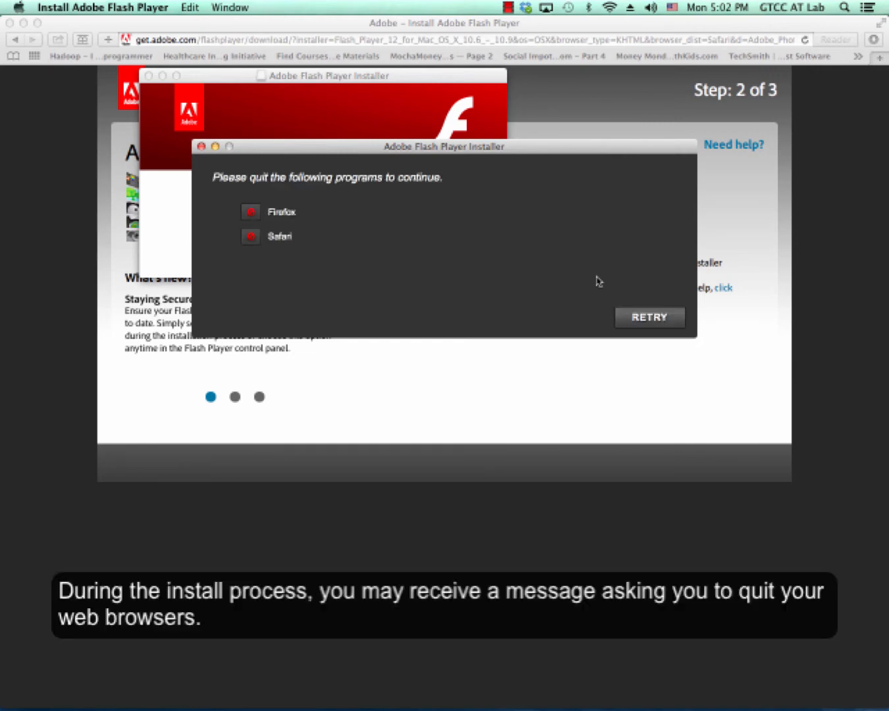
Quit the running Firefox browser from the Dock as the installer requires.
left_click(234, 396)
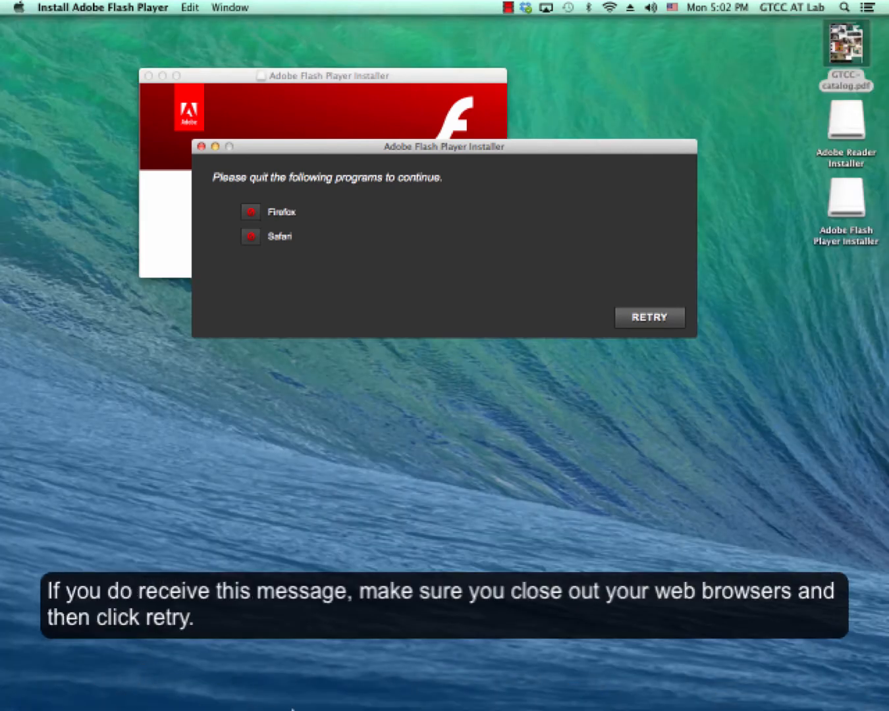
right_click(406, 692)
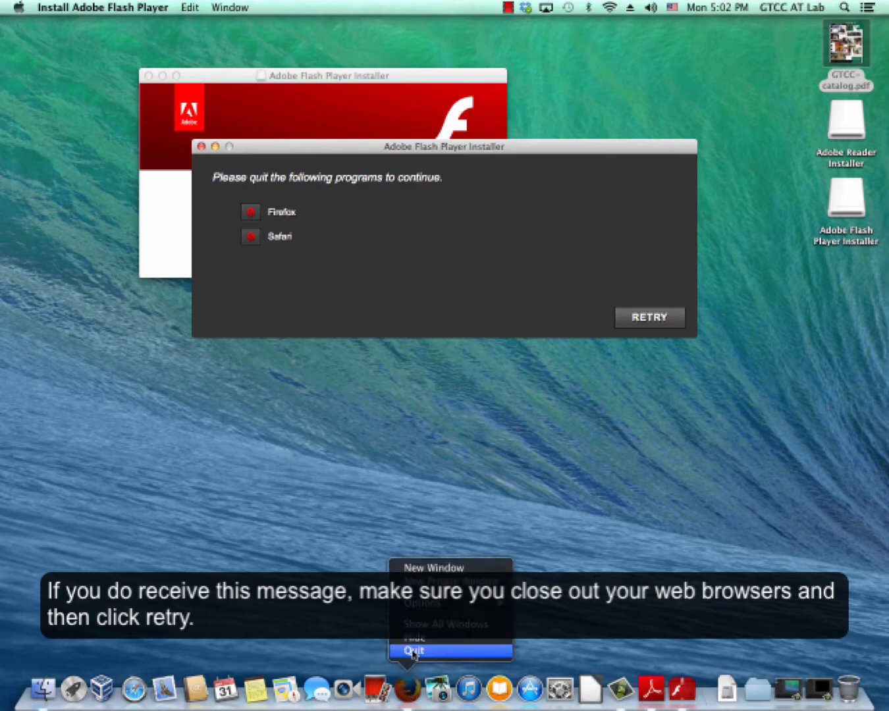
left_click(413, 651)
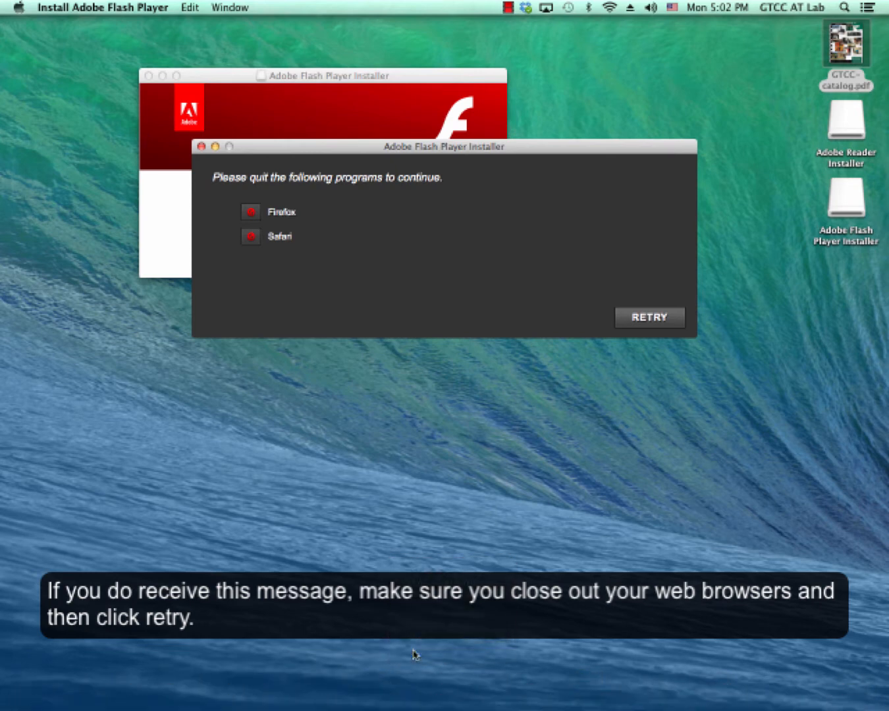
Retry and finish the installation, landing on Adobe's 'Thank you' step 3 of 3 page.
left_click(649, 317)
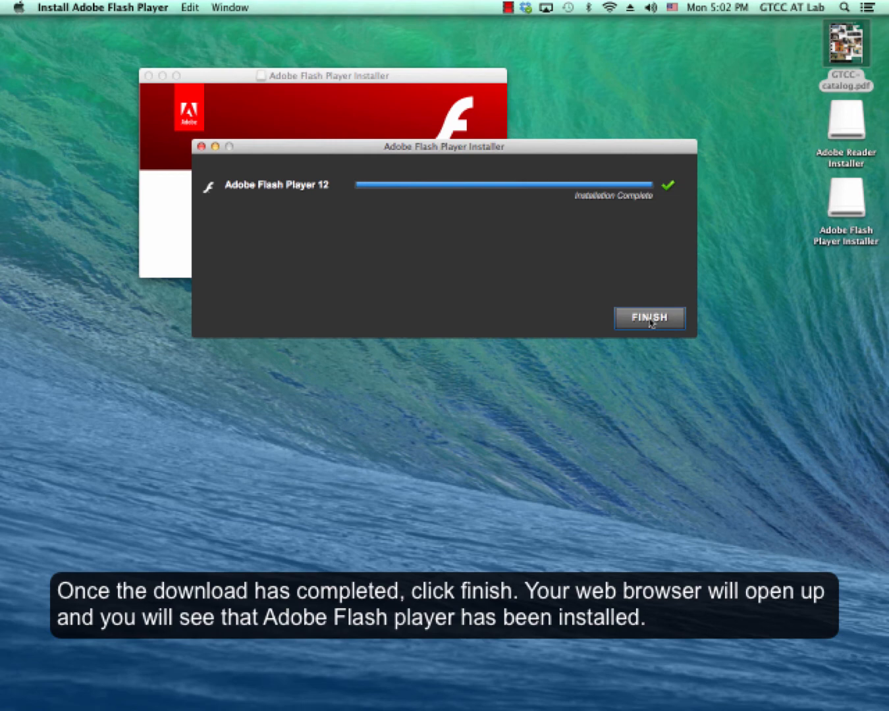
left_click(648, 319)
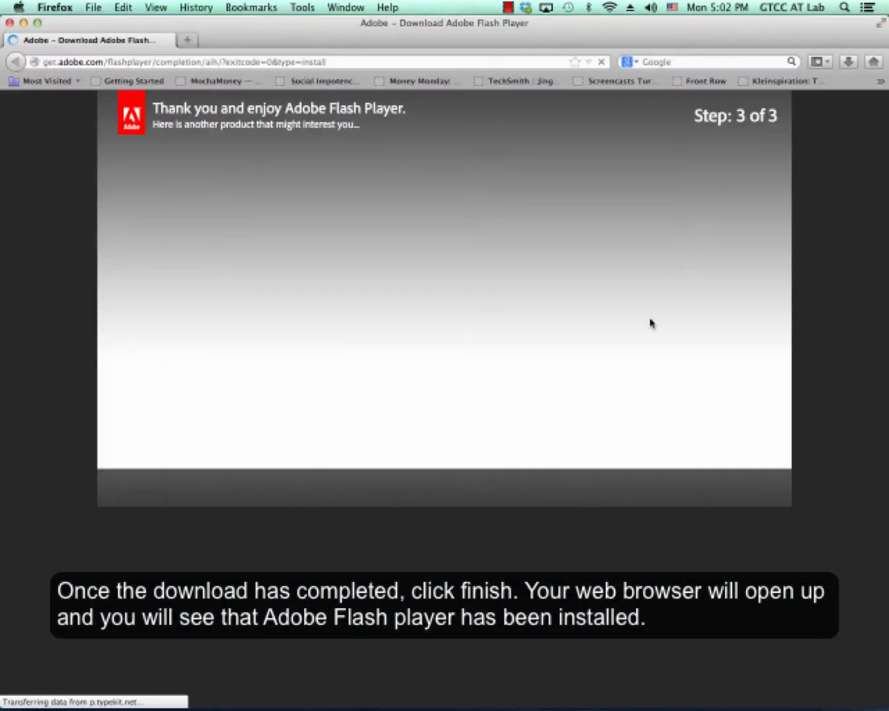